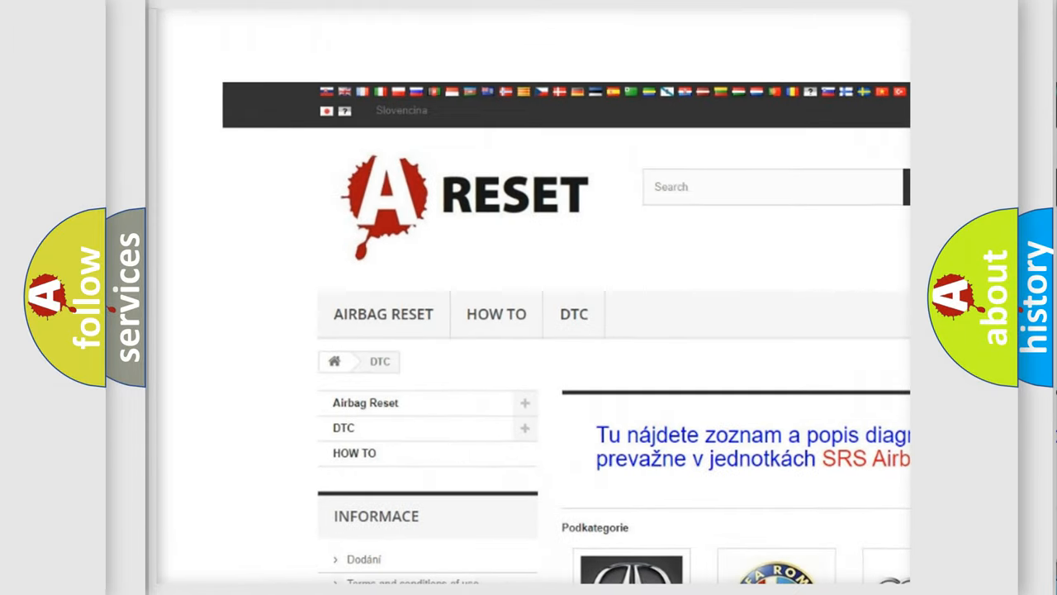
Open the SATURN DTC tile from the DTC category grid and browse its trouble codes
{"action": "scroll", "scroll_direction": "down", "scroll_amount": 3}
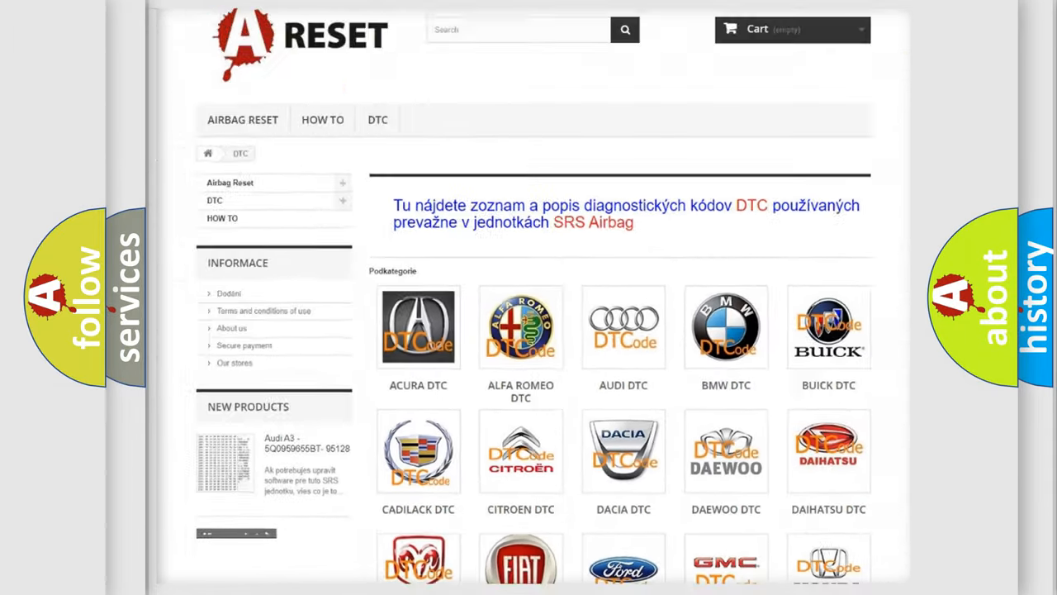
{"action": "scroll", "scroll_direction": "down", "scroll_amount": 3}
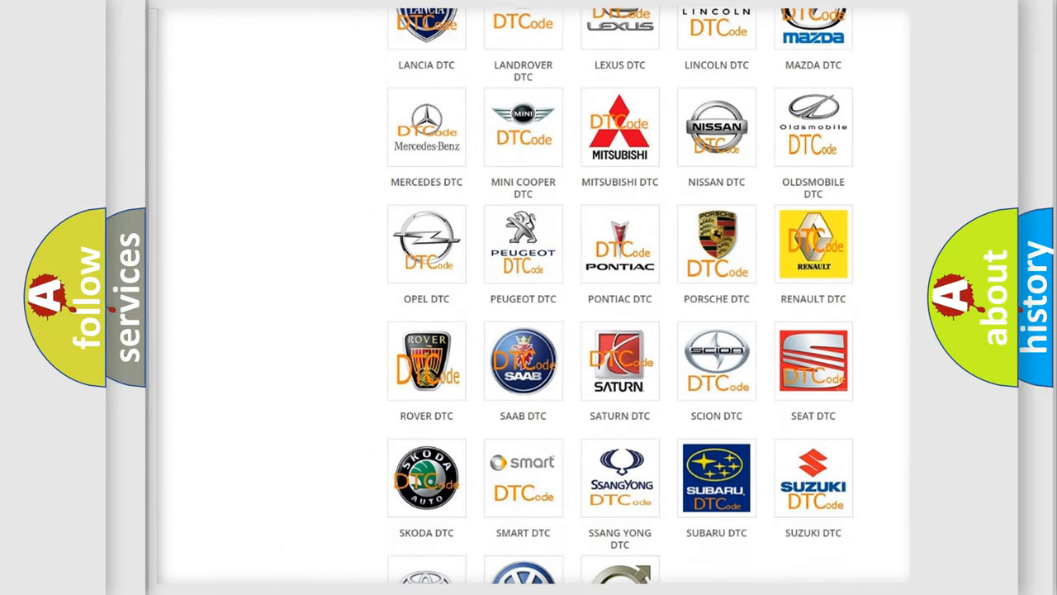
{"action": "scroll", "scroll_direction": "down", "scroll_amount": 3}
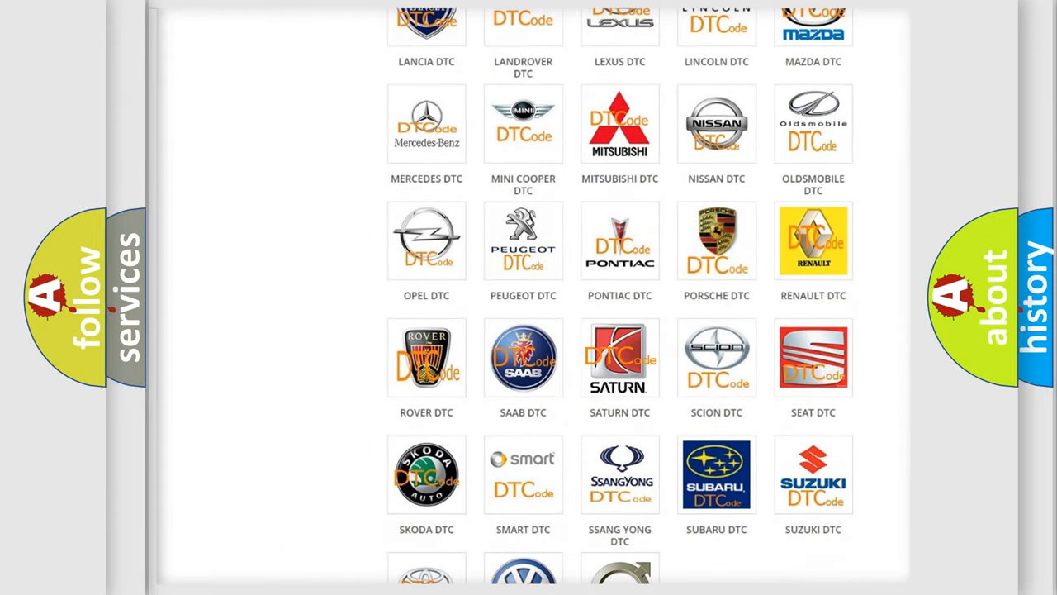
{"action": "left_click", "coordinate": [619, 358]}
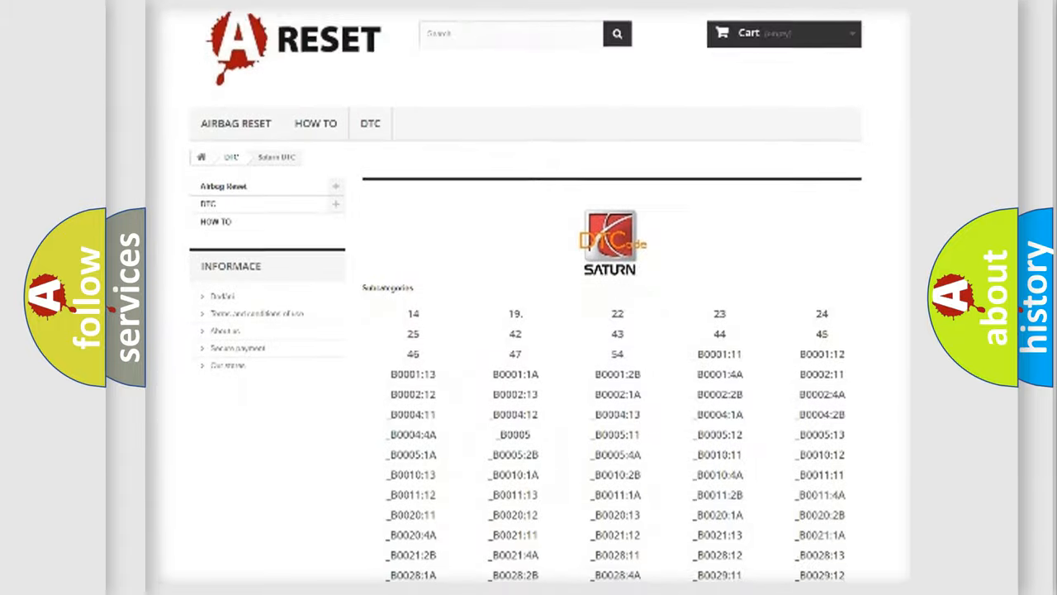
{"action": "scroll", "scroll_direction": "down", "scroll_amount": 3}
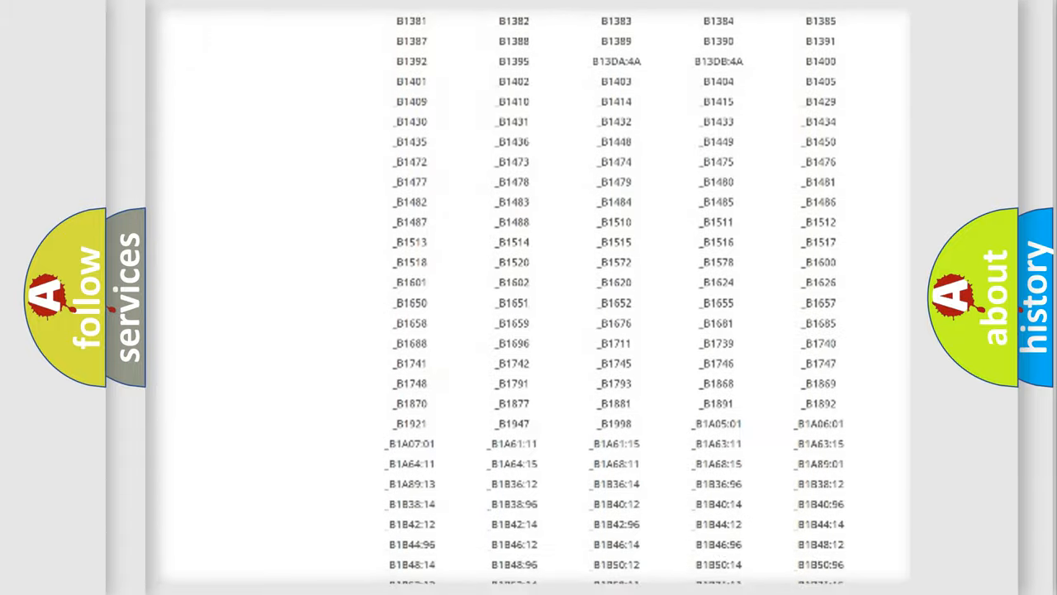